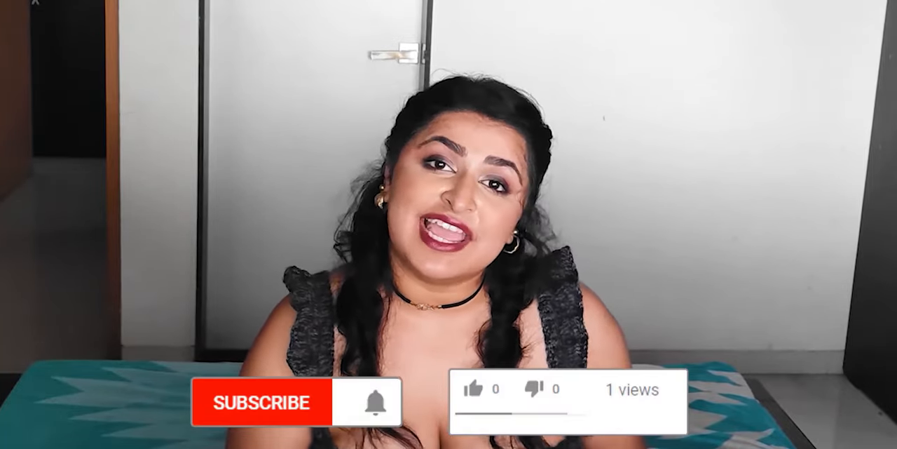
pyautogui.click(259, 401)
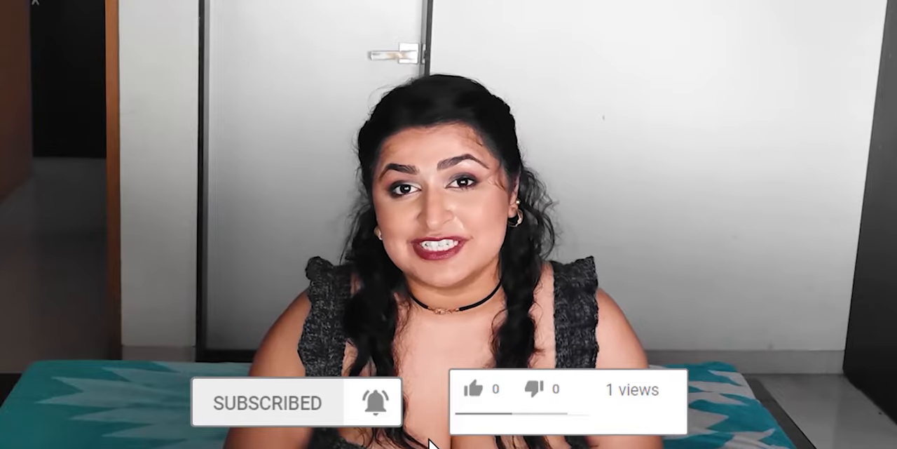